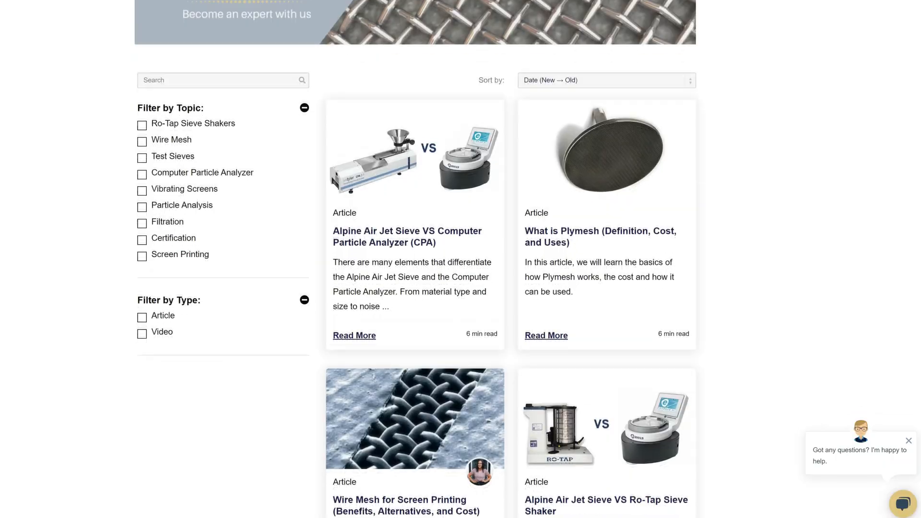
scroll("down", 3)
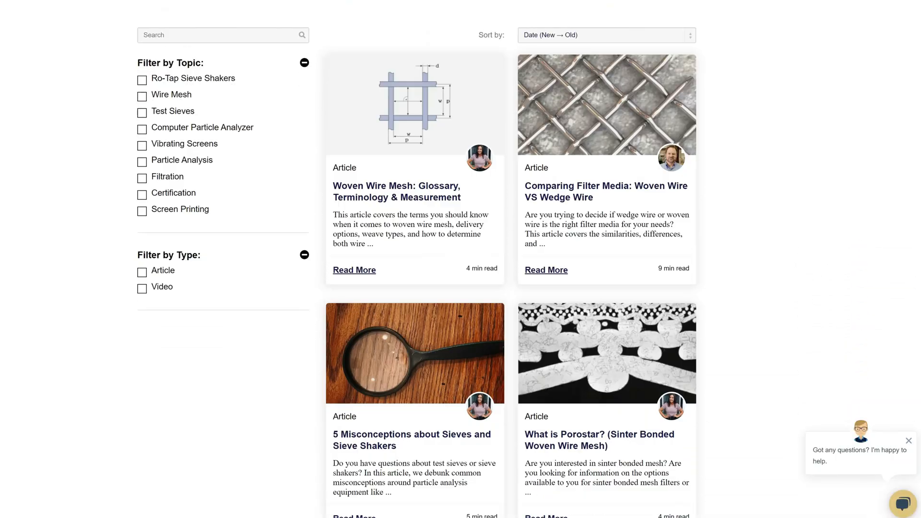